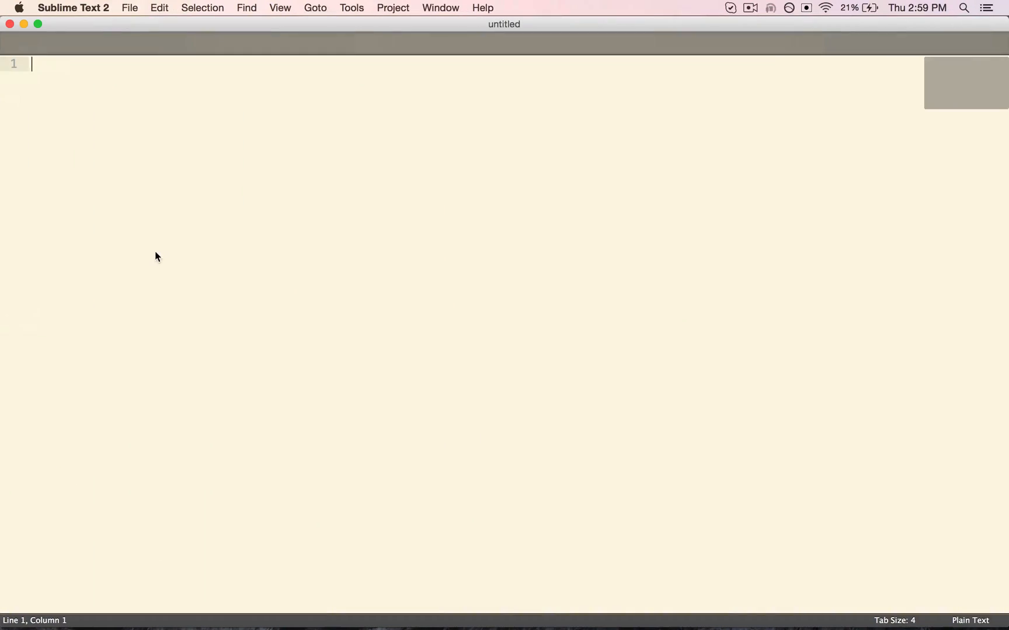
Step: Open a menu in Sublime Text and dismiss its options without choosing anything
left_click(73, 7)
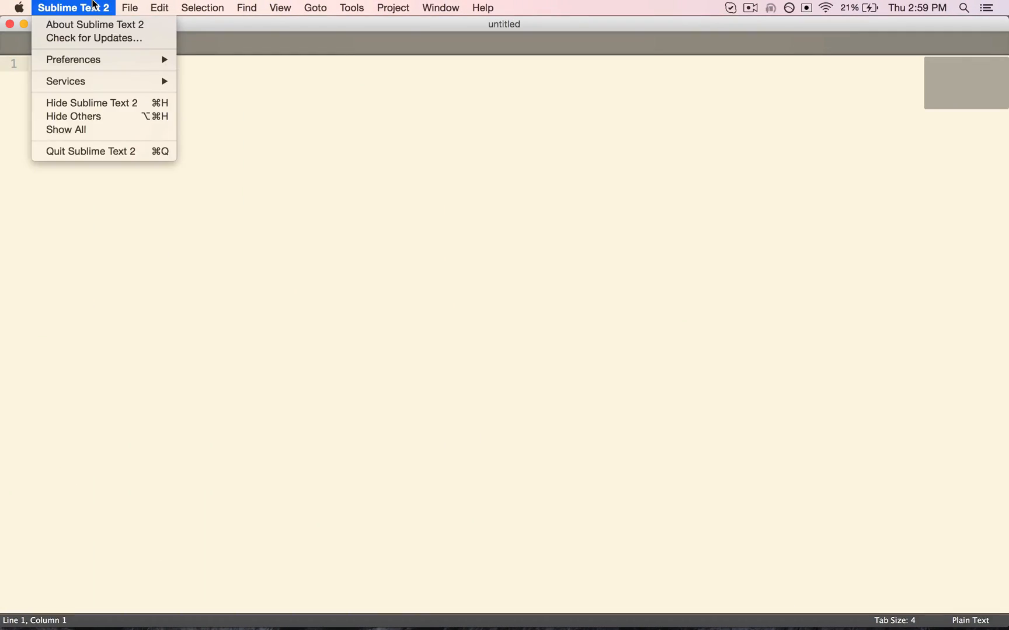
left_click(163, 179)
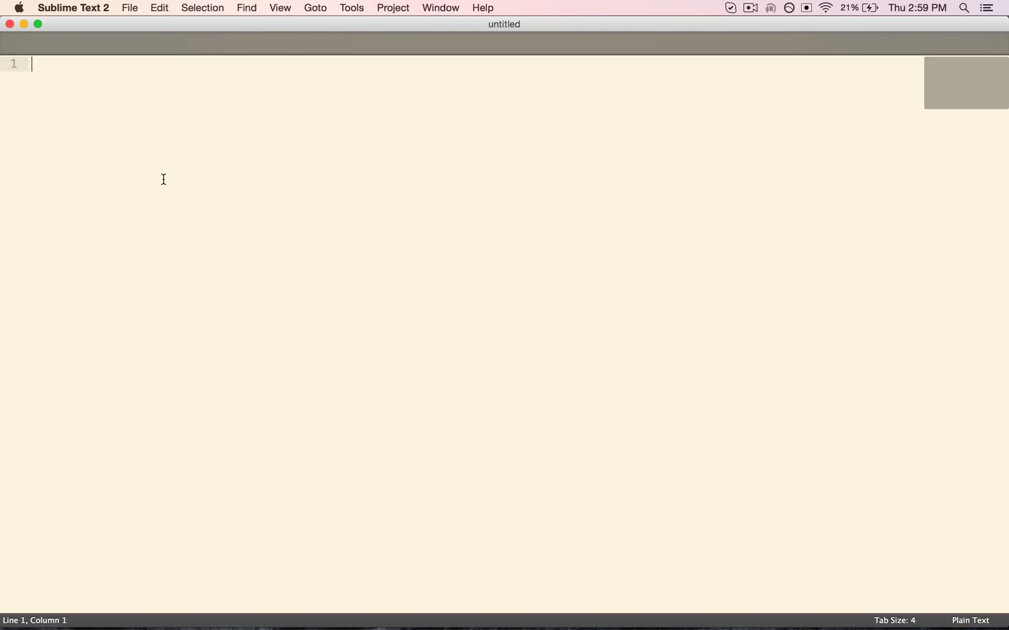
mouse_move(156, 62)
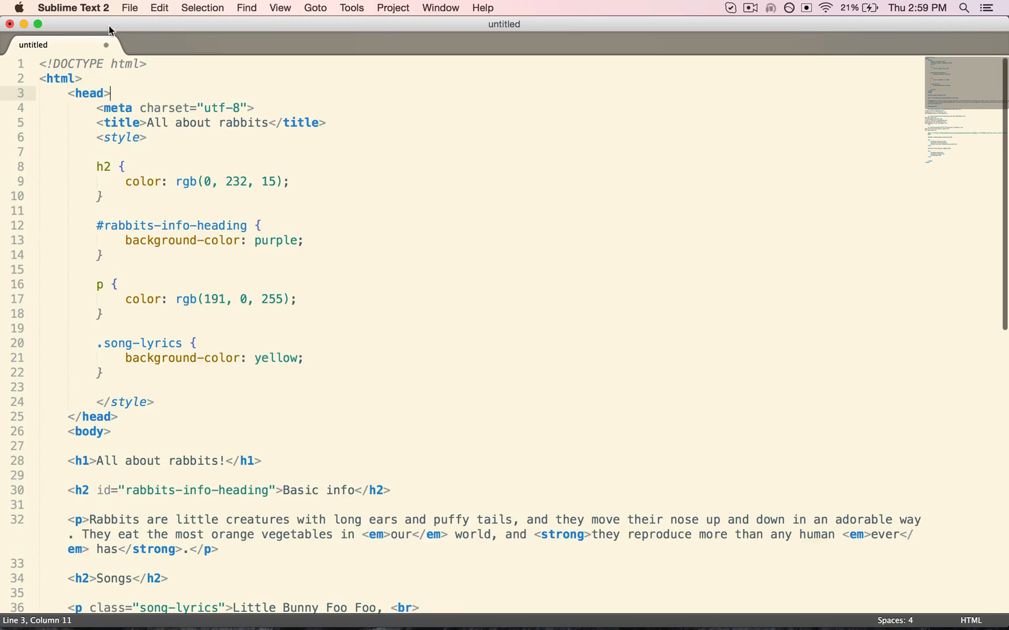
Step: Save the rabbits page to the Desktop as allaboutrabbits.html
left_click(130, 7)
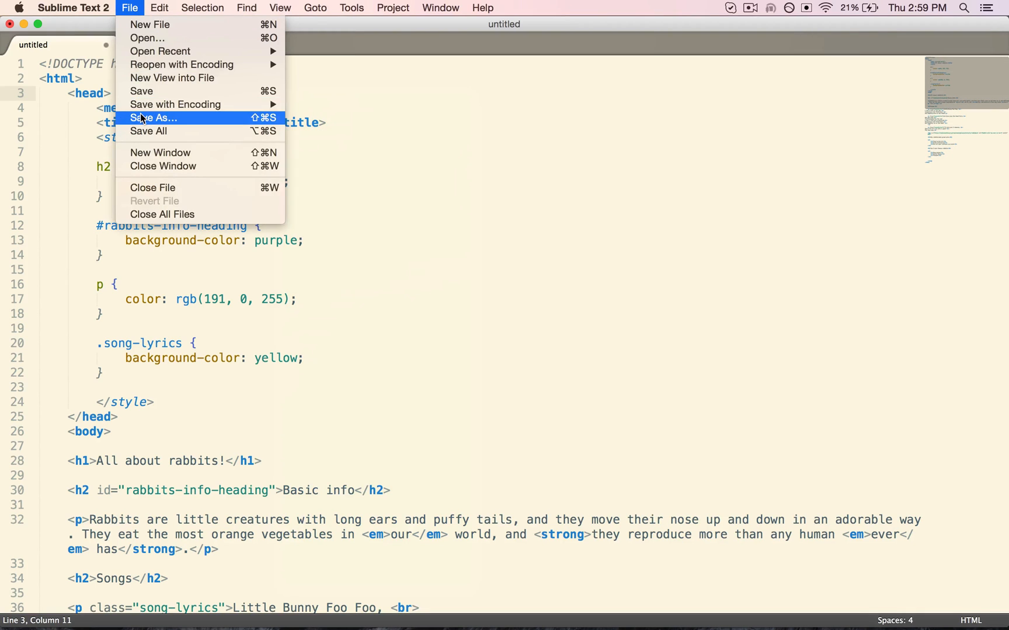
left_click(153, 118)
type("allaboutrabbits.html")
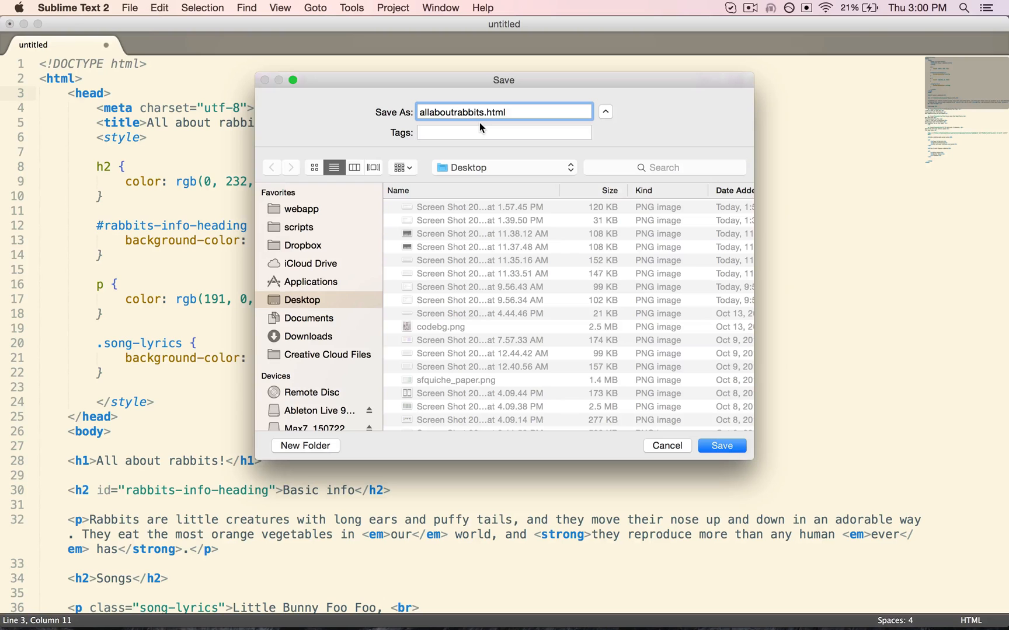
left_click(721, 446)
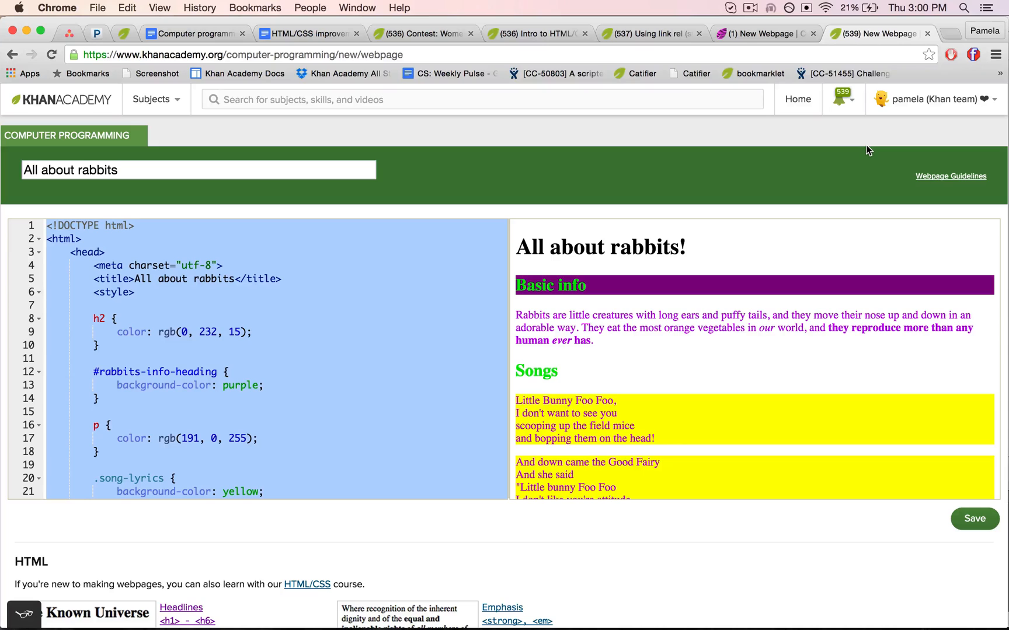
Step: Open allaboutrabbits.html from the Desktop in a new Chrome tab
left_click(97, 8)
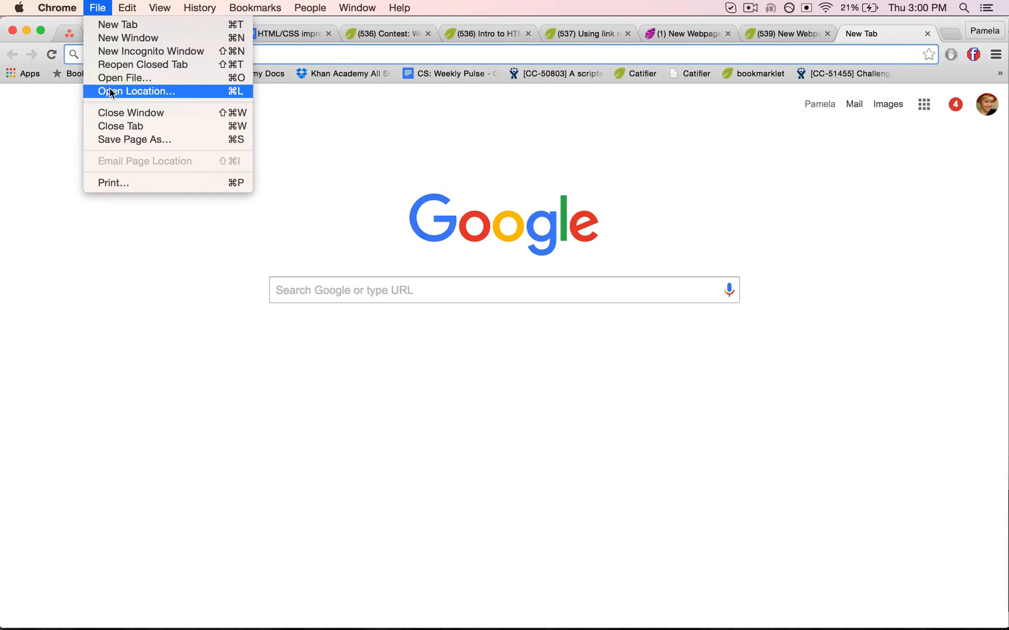
left_click(127, 78)
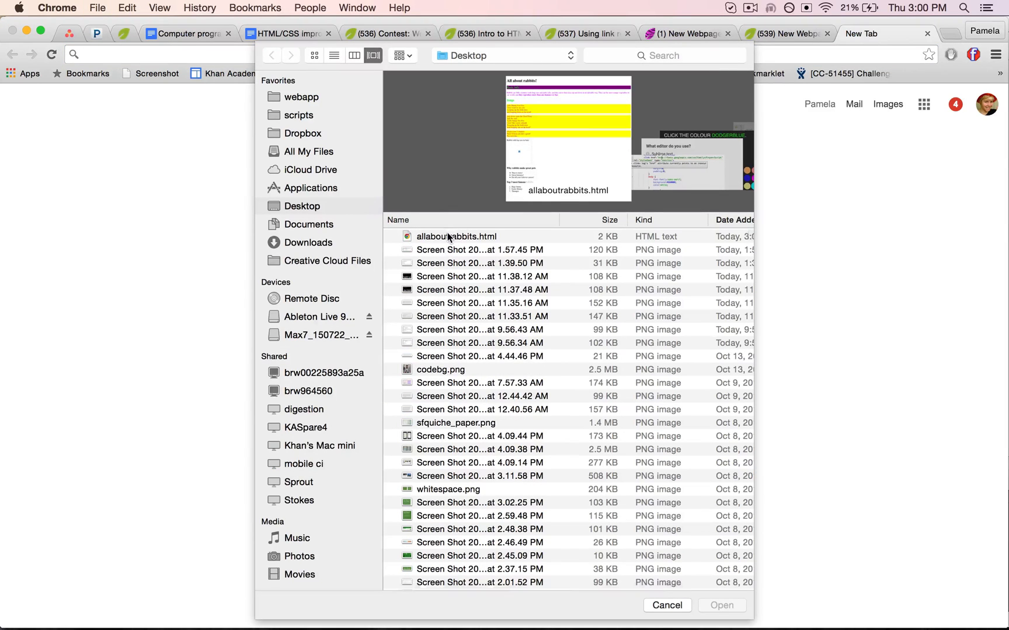
left_click(457, 235)
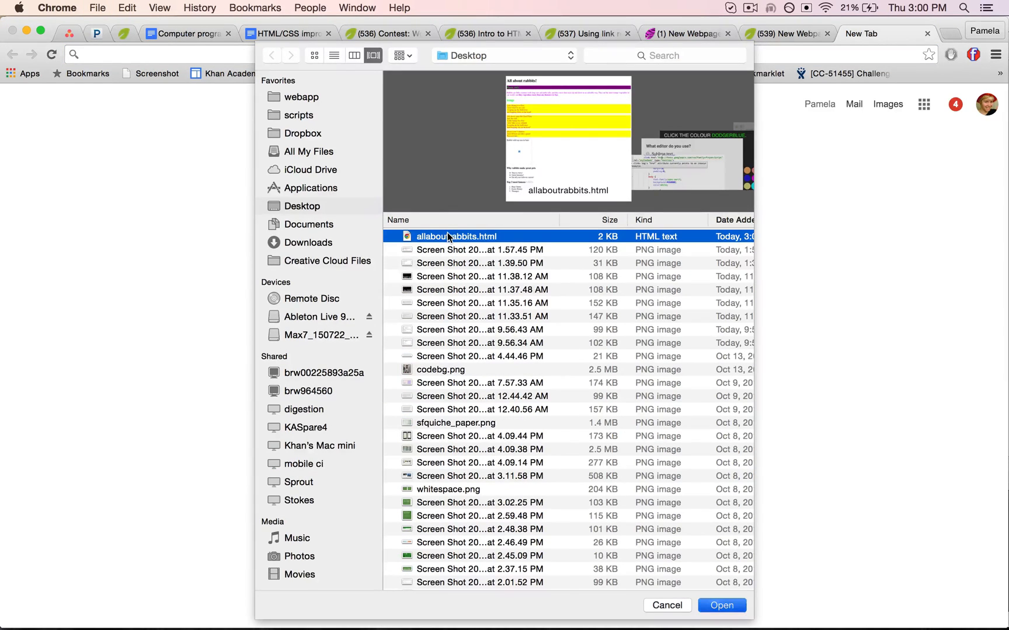
left_click(721, 606)
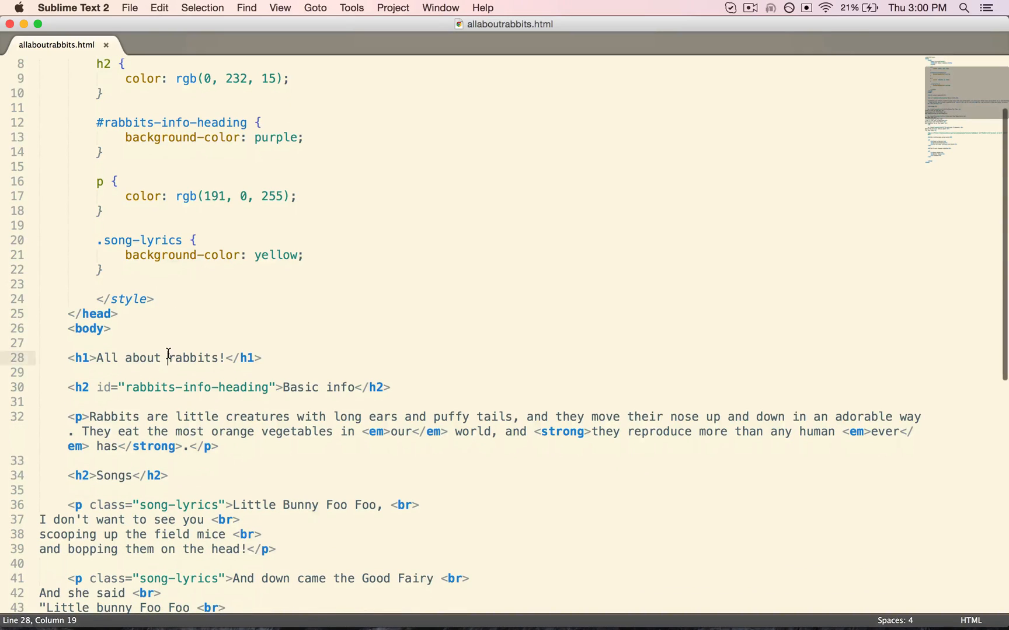
Step: Retitle the h1 to 'All about adorable widdle bunny rabbits!!!' and save
type("adorable w")
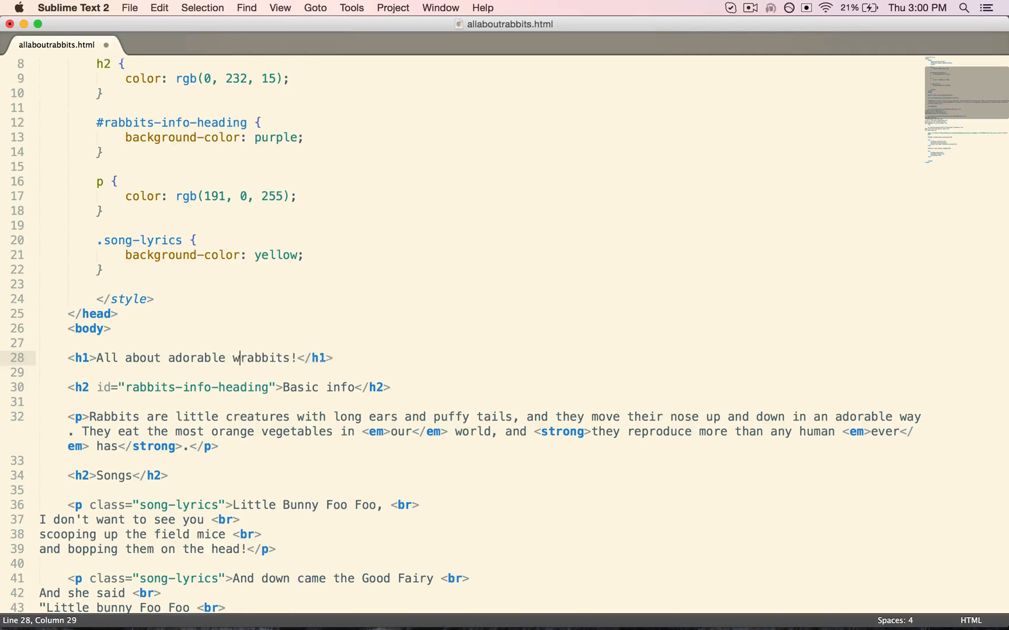
type("widdle bunny")
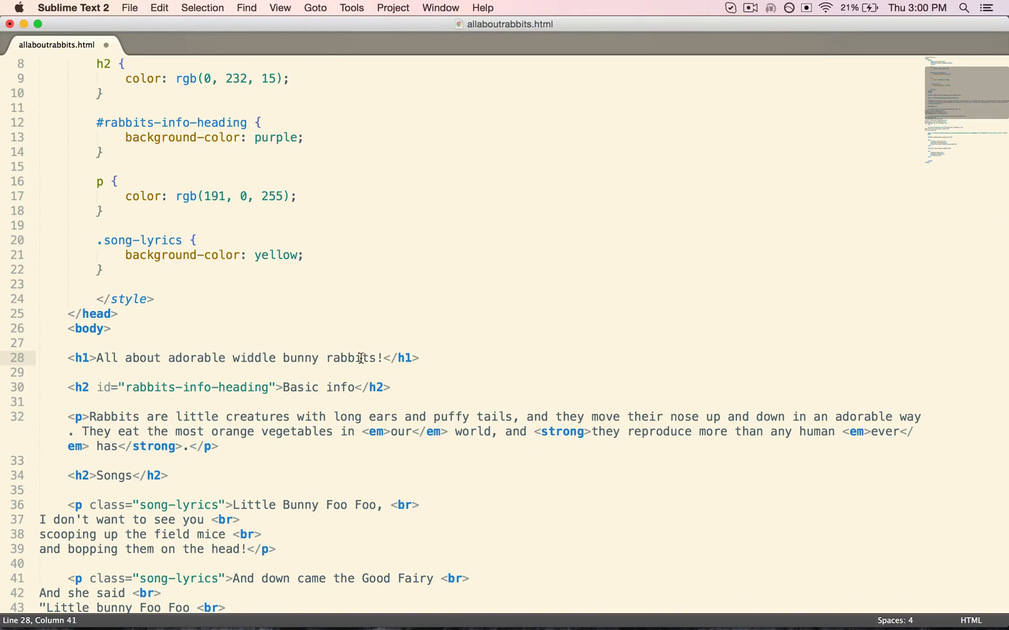
type("!!")
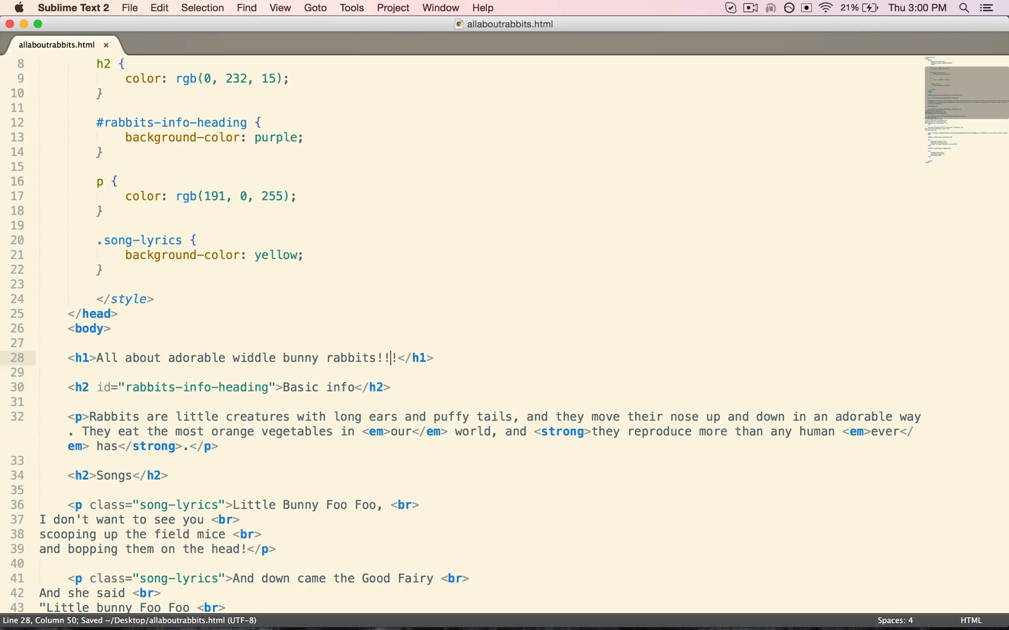
left_click(884, 33)
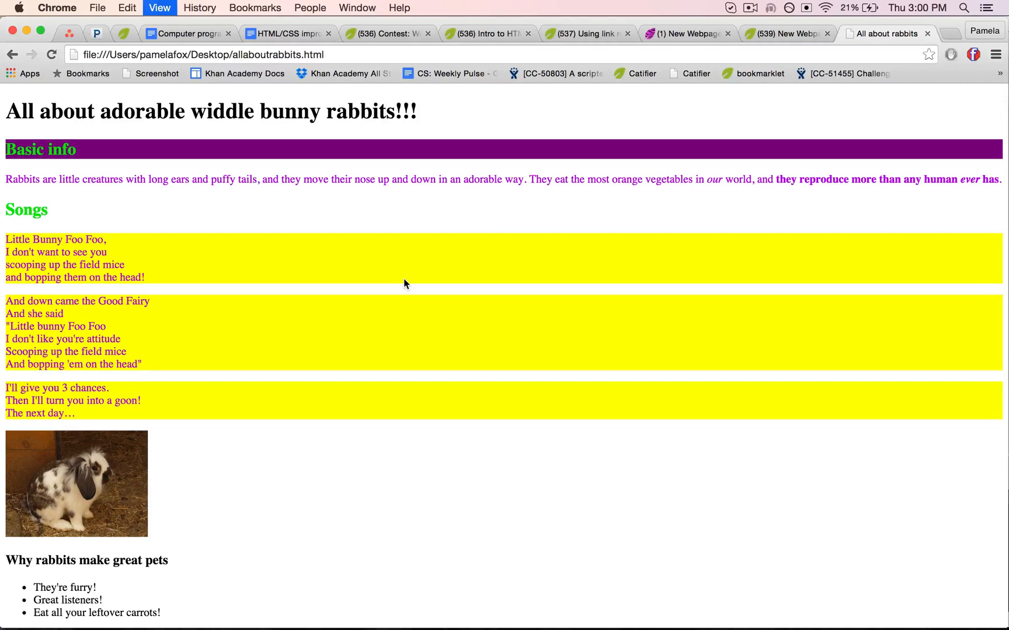
mouse_move(423, 227)
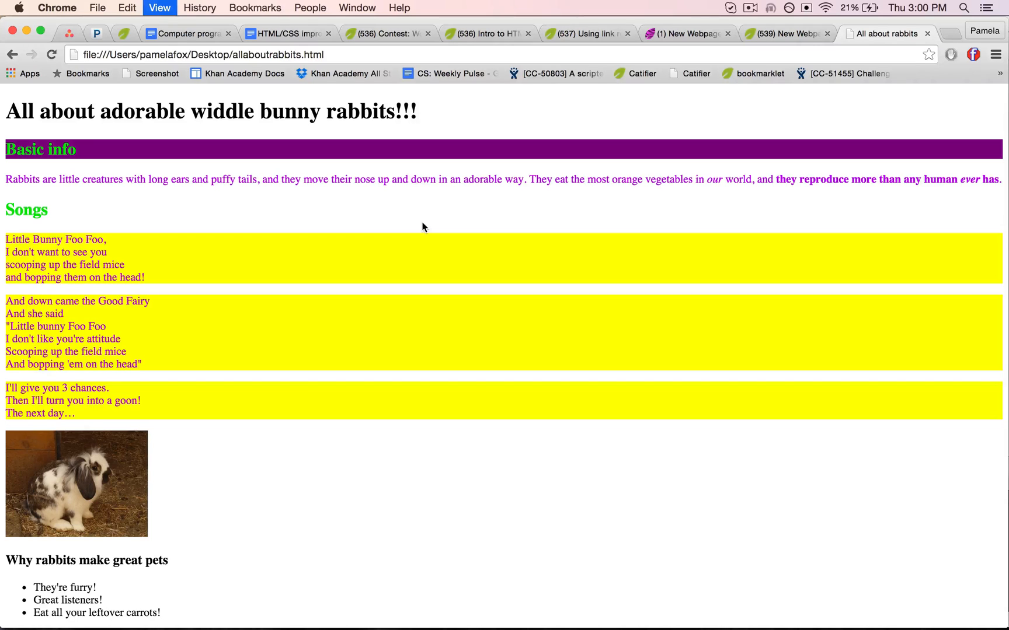
mouse_move(357, 193)
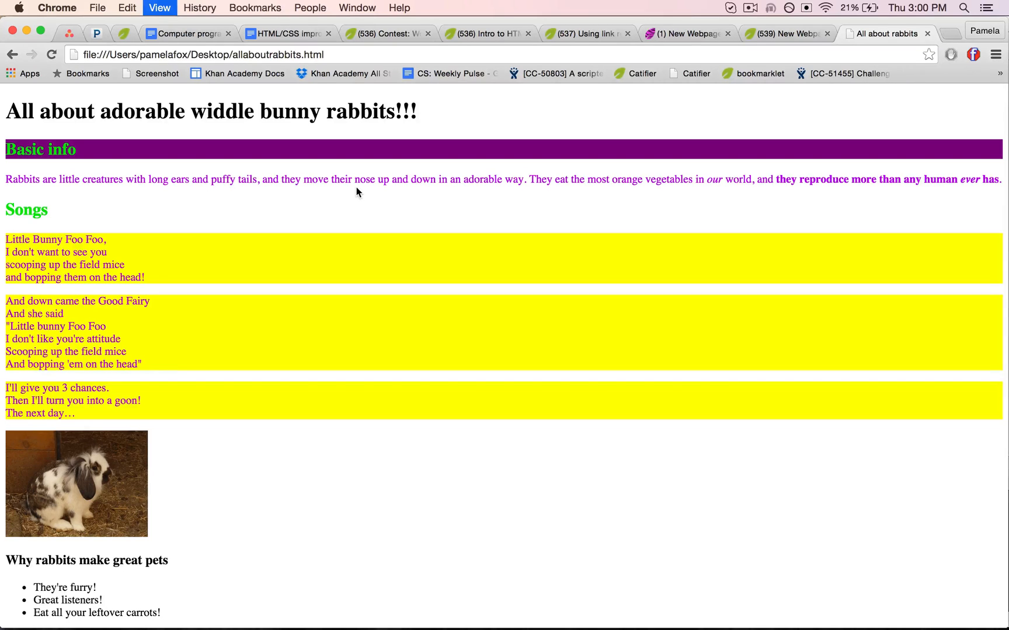